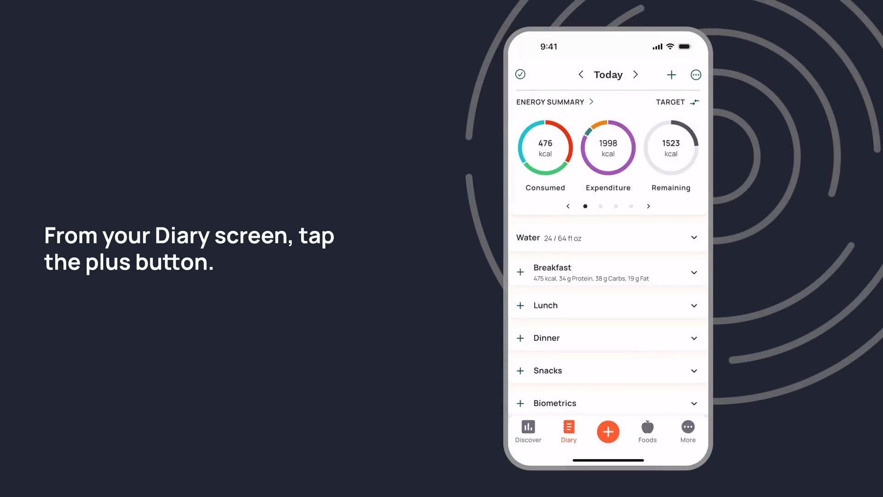
Step: Start adding a food and search 'sour' to list sourdough results
click(607, 430)
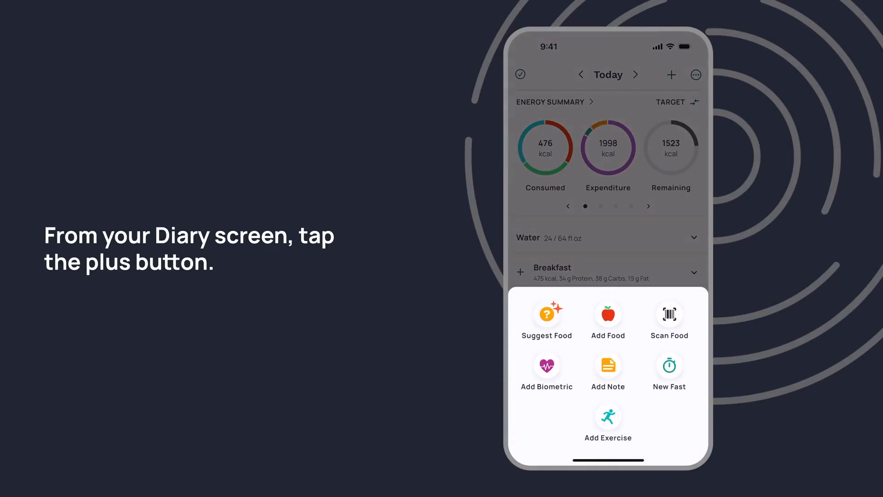
click(608, 315)
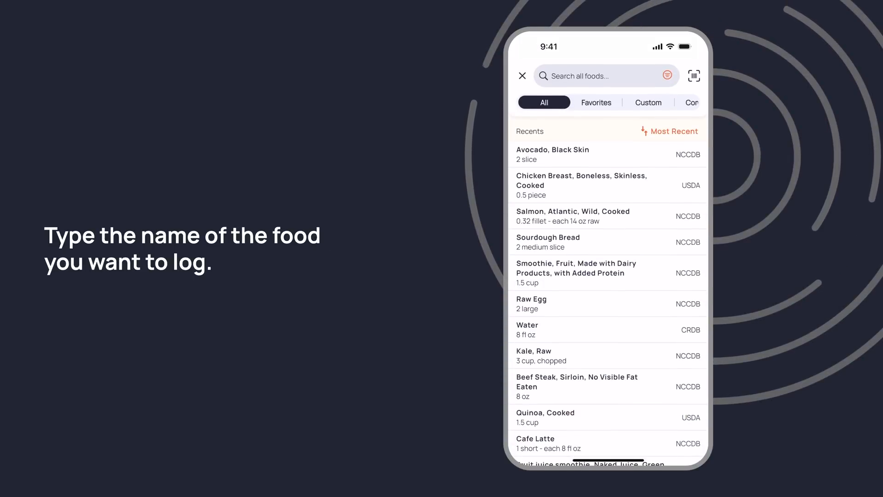
text(sourdough)
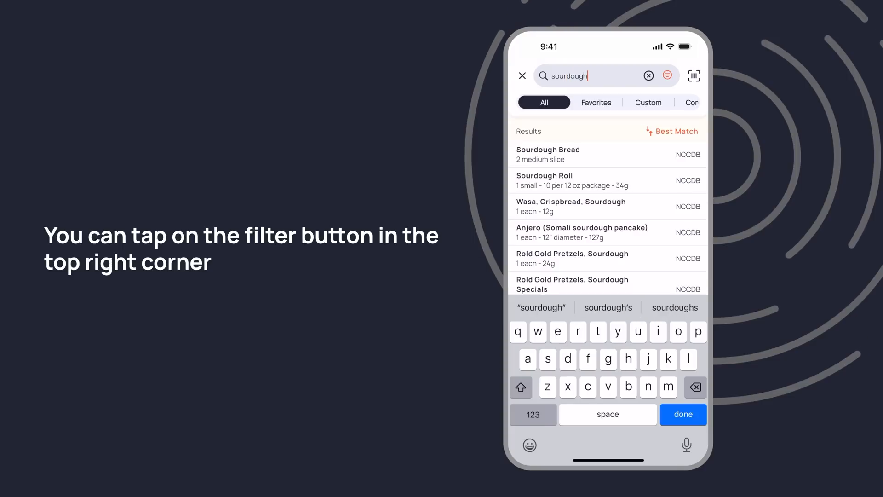
click(694, 76)
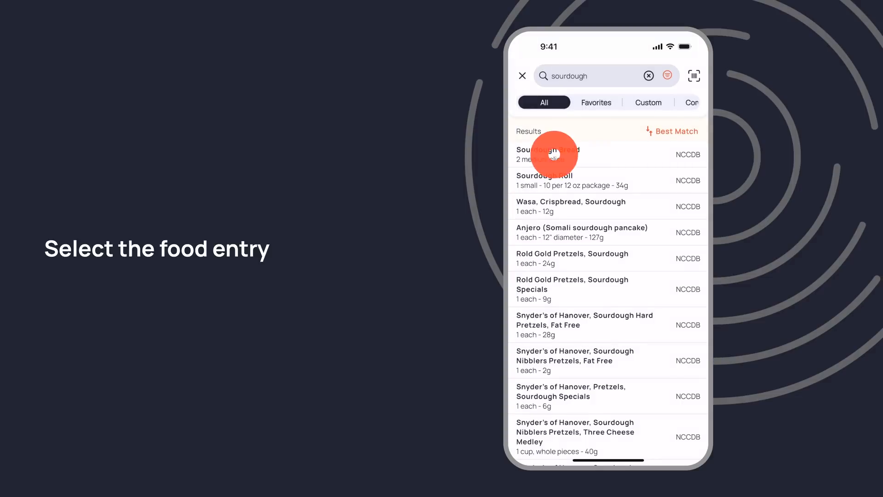
Step: Open Sourdough Bread (2 medium slices, 169 kcal) and scroll through its nutrient breakdown
click(547, 154)
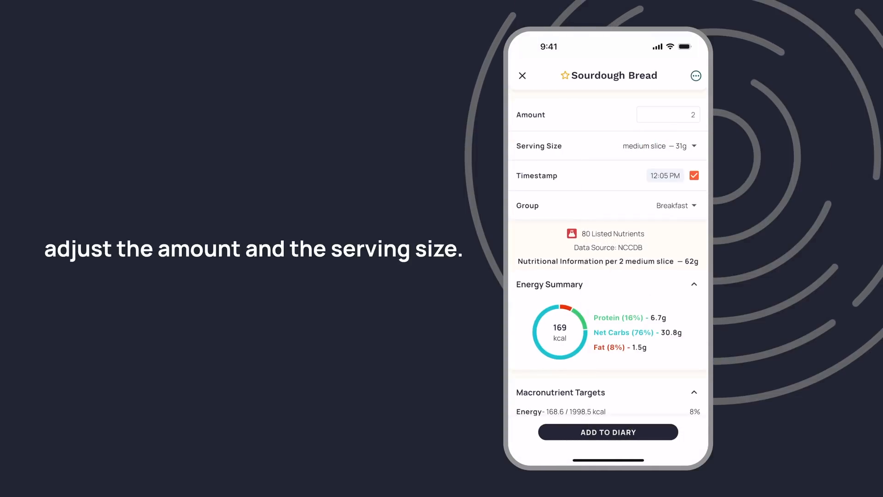
scroll(down, 3)
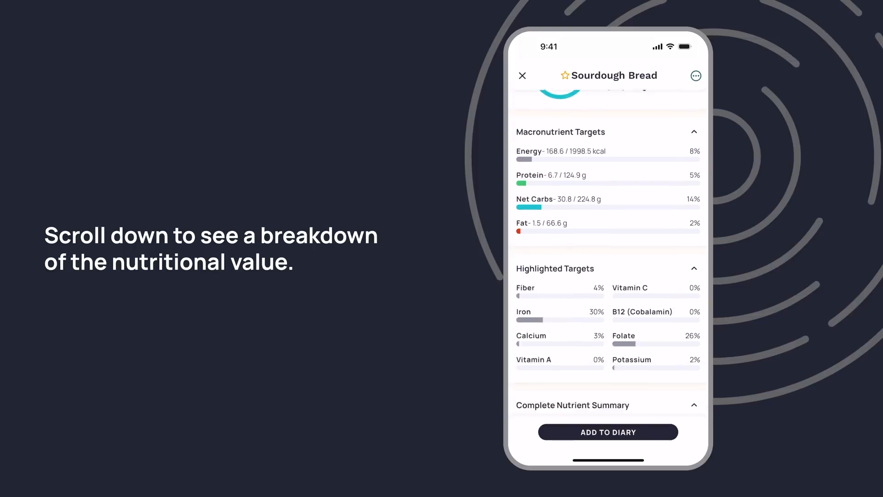
scroll(down, 3)
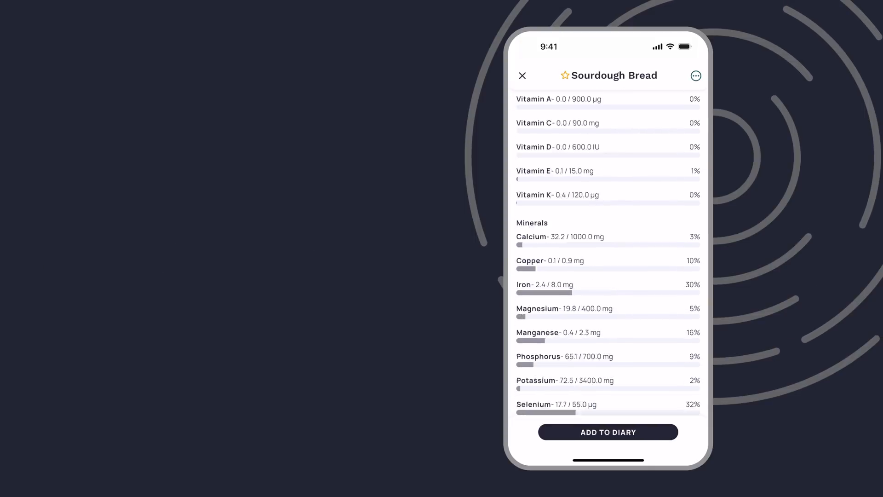
click(608, 431)
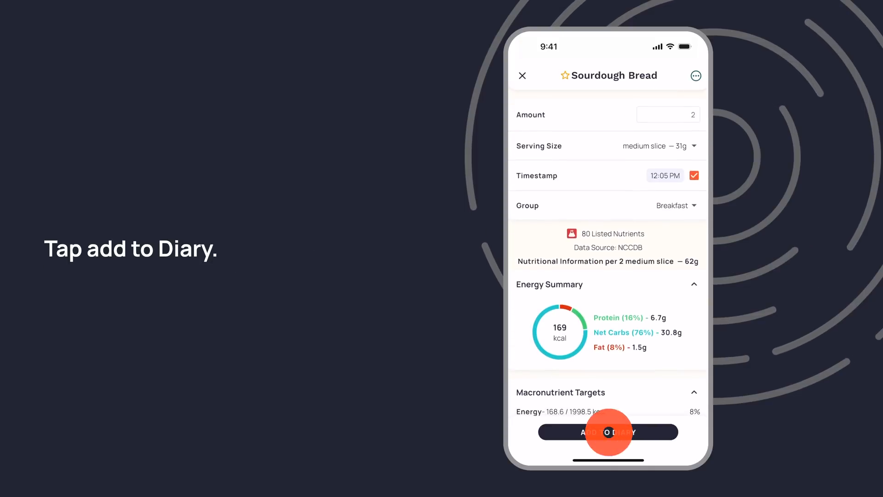
Step: Add the Sourdough Bread to Breakfast and mark the day as complete
click(608, 432)
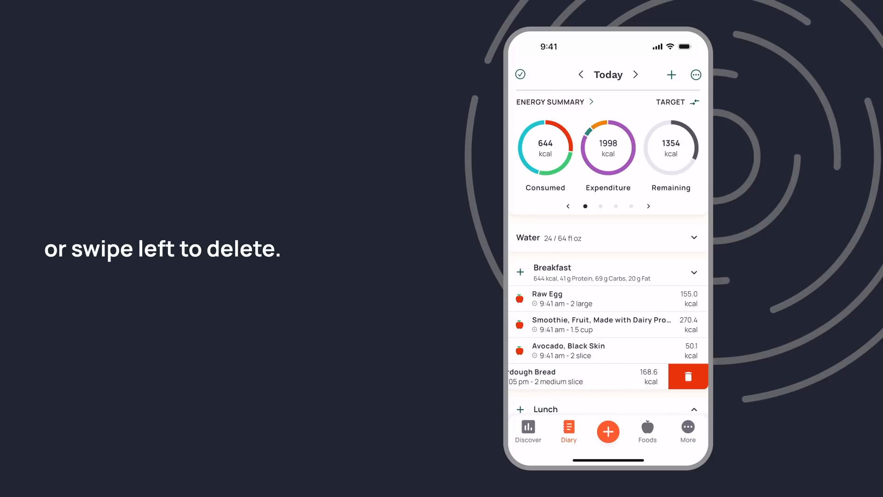
click(694, 74)
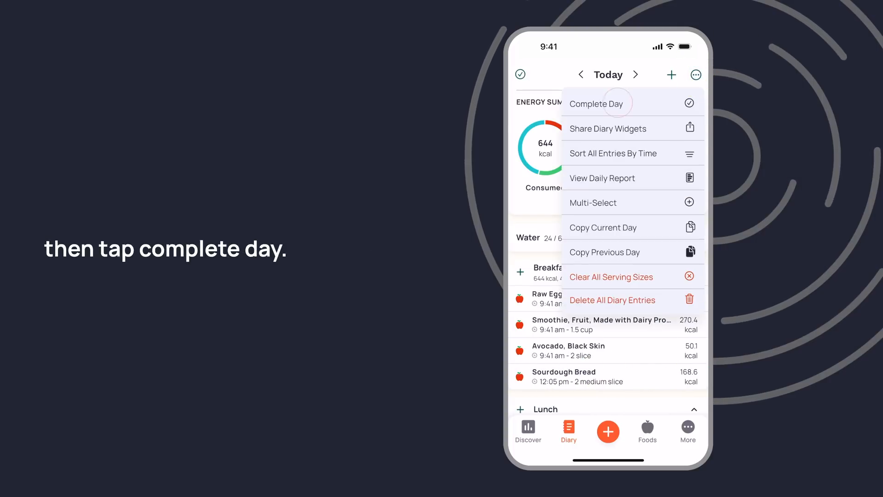
click(596, 104)
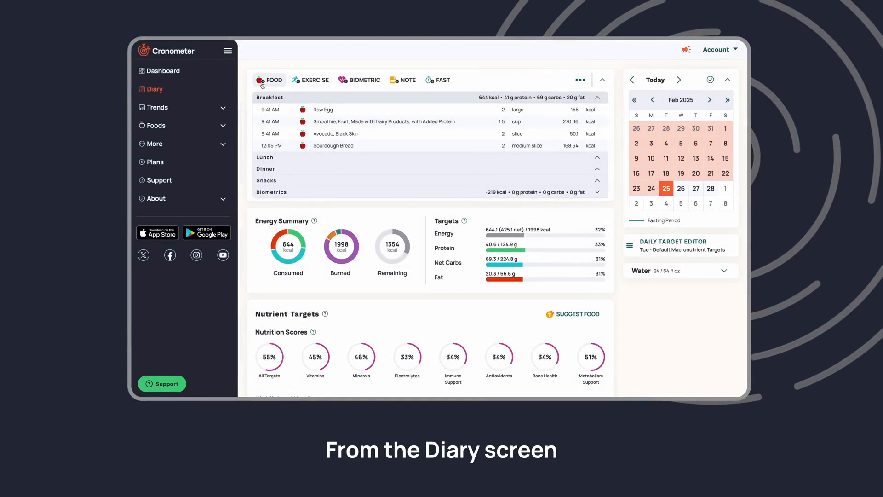
Step: Search foods for 'banana' and browse the category and language filter options
click(269, 80)
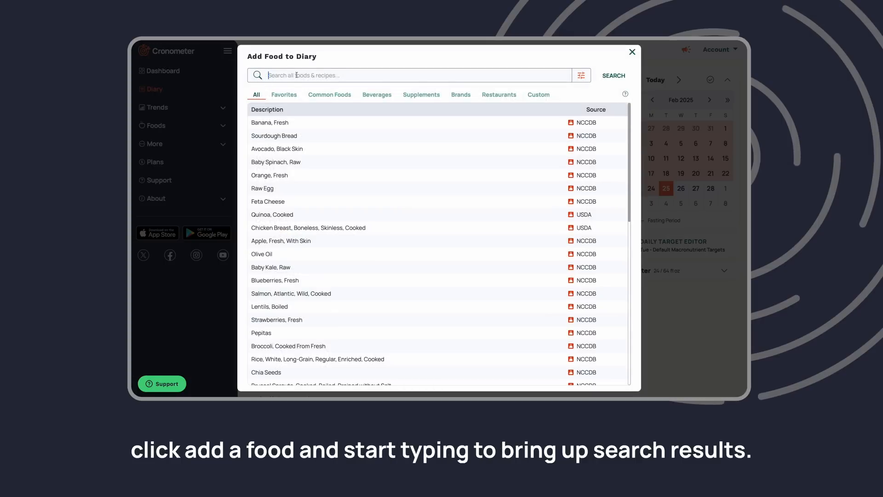
text(banana)
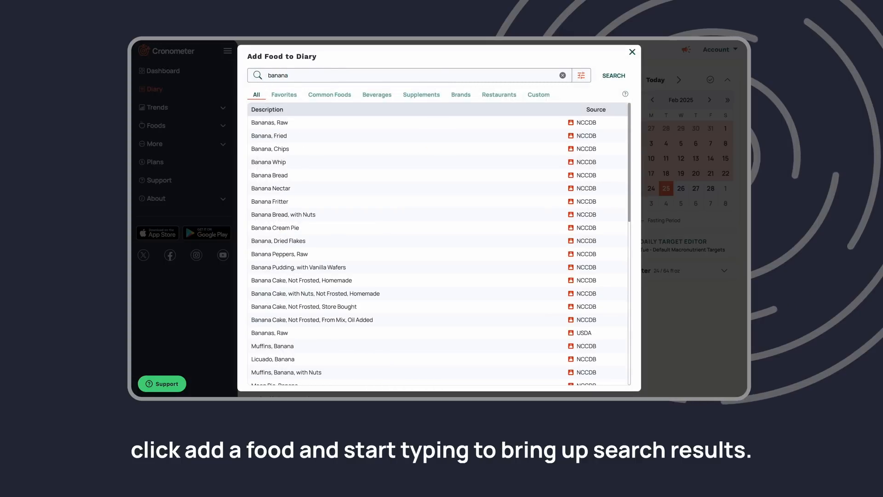
click(580, 75)
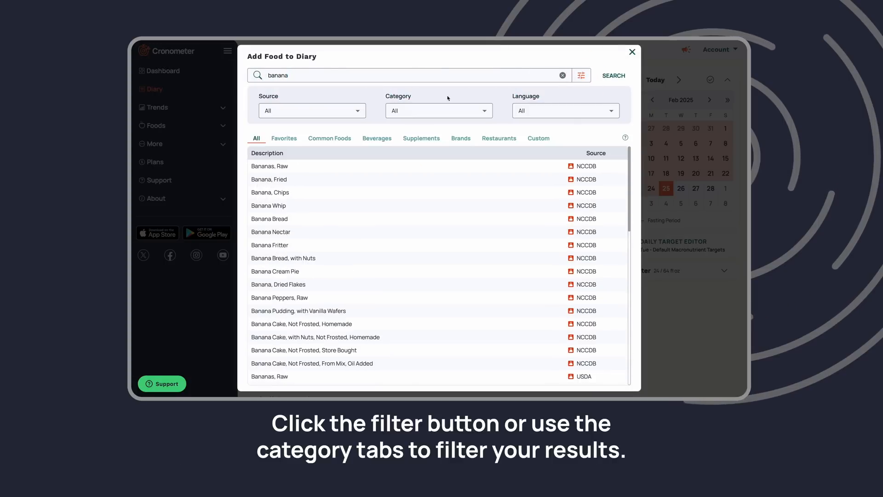
click(439, 110)
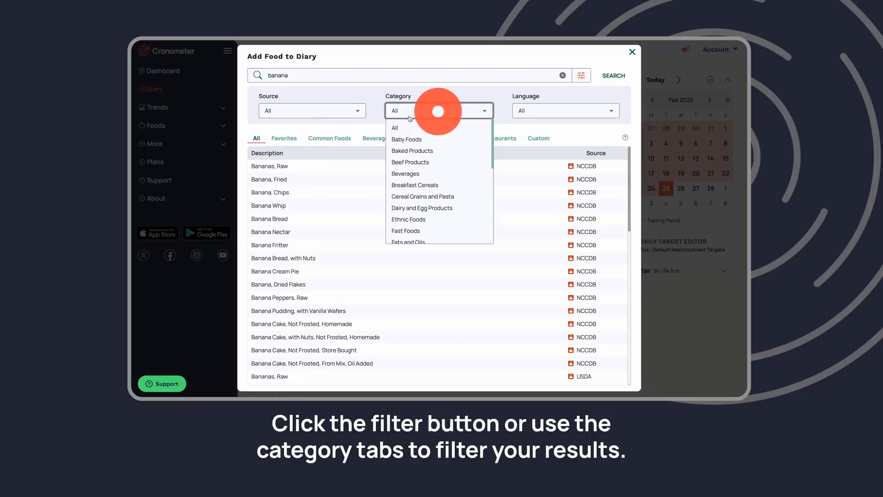
click(565, 110)
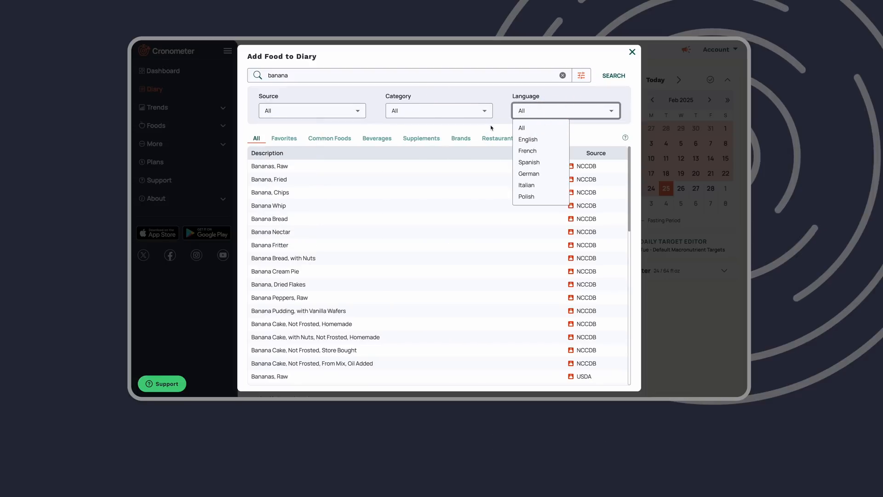
Step: Log Bananas, Raw with a medium serving to the diary
click(269, 165)
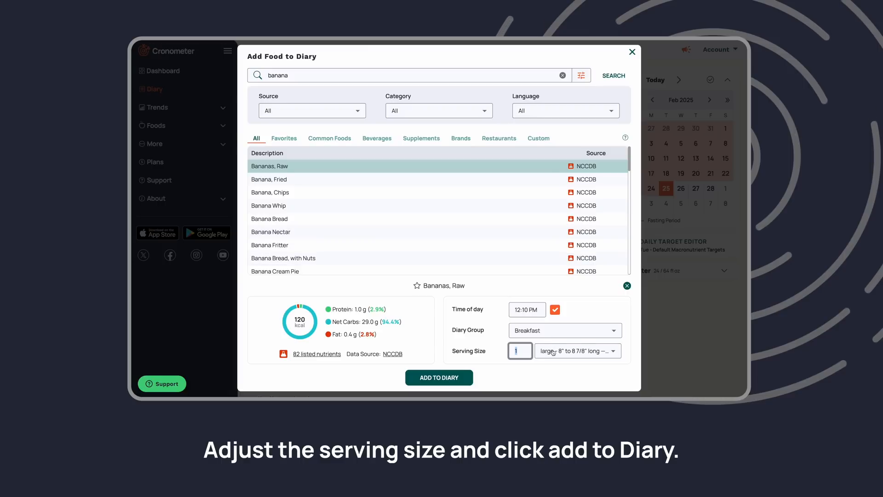
click(577, 350)
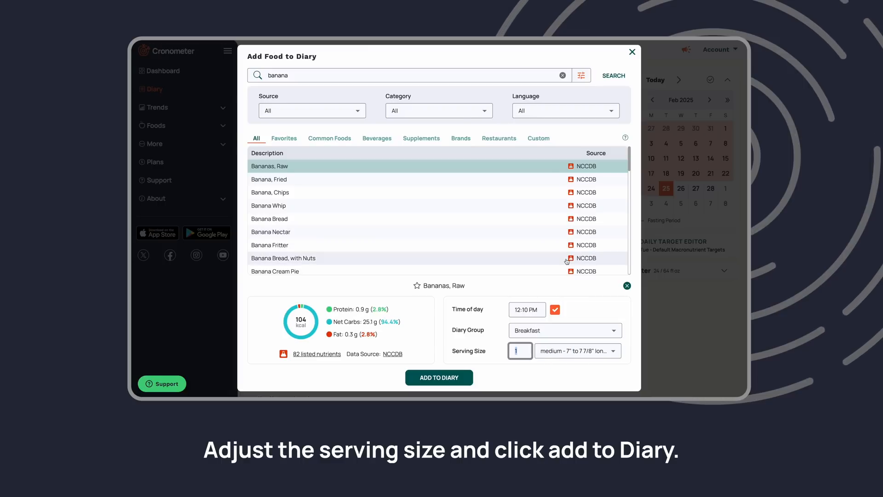
click(439, 377)
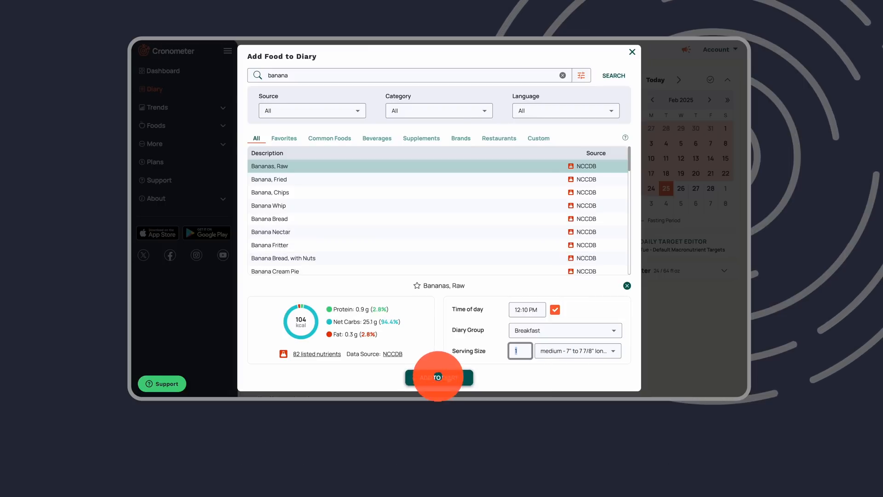
click(439, 377)
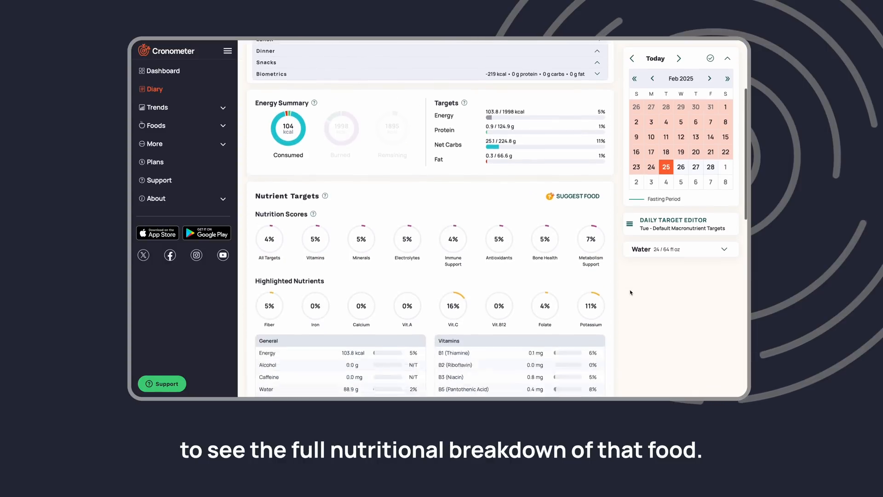
Step: Scroll the banana's nutrient tables and bring up the banana entry's context menu
scroll(down, 3)
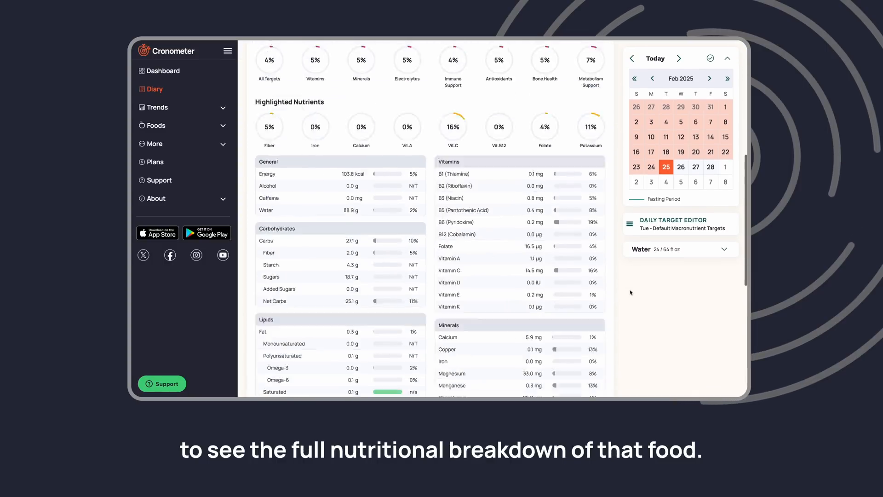
right_click(340, 157)
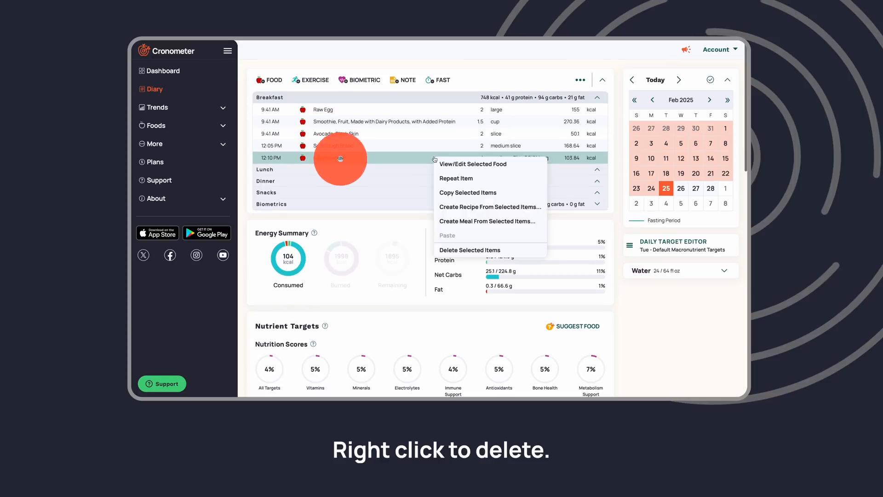